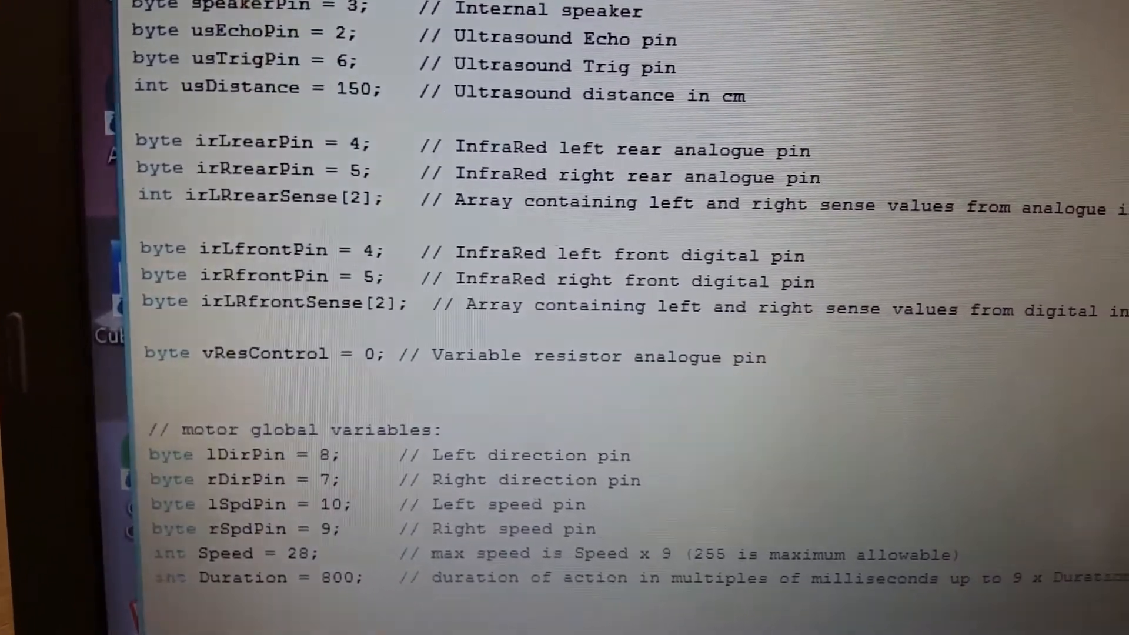
Scroll through the streaming readings as rear IR values climb into the 700s.
scroll(down, 3)
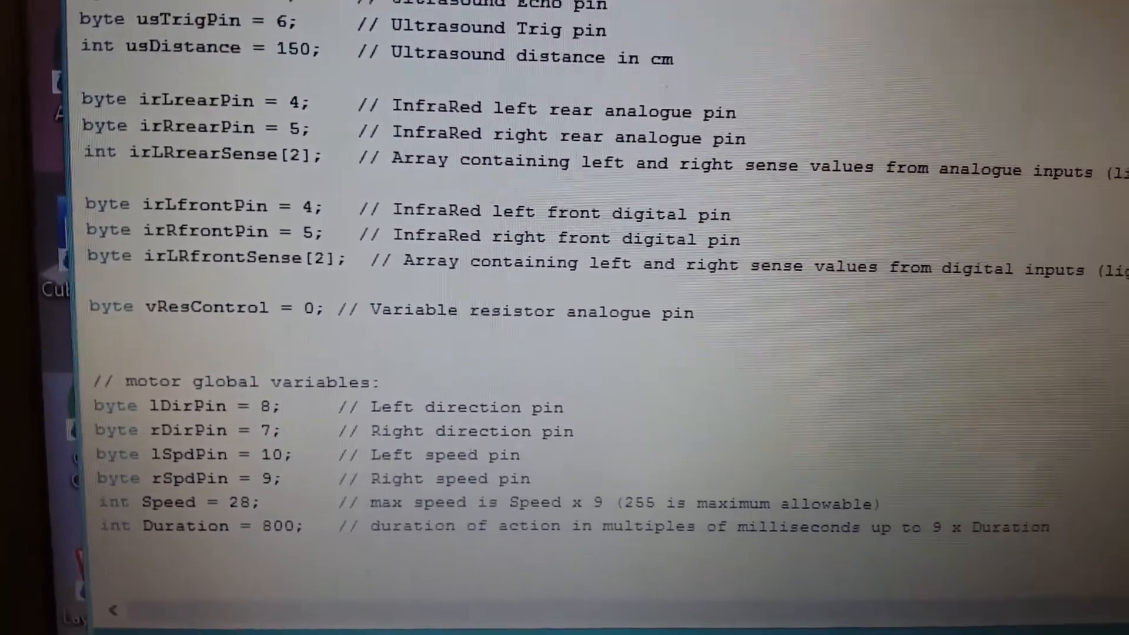
scroll(down, 3)
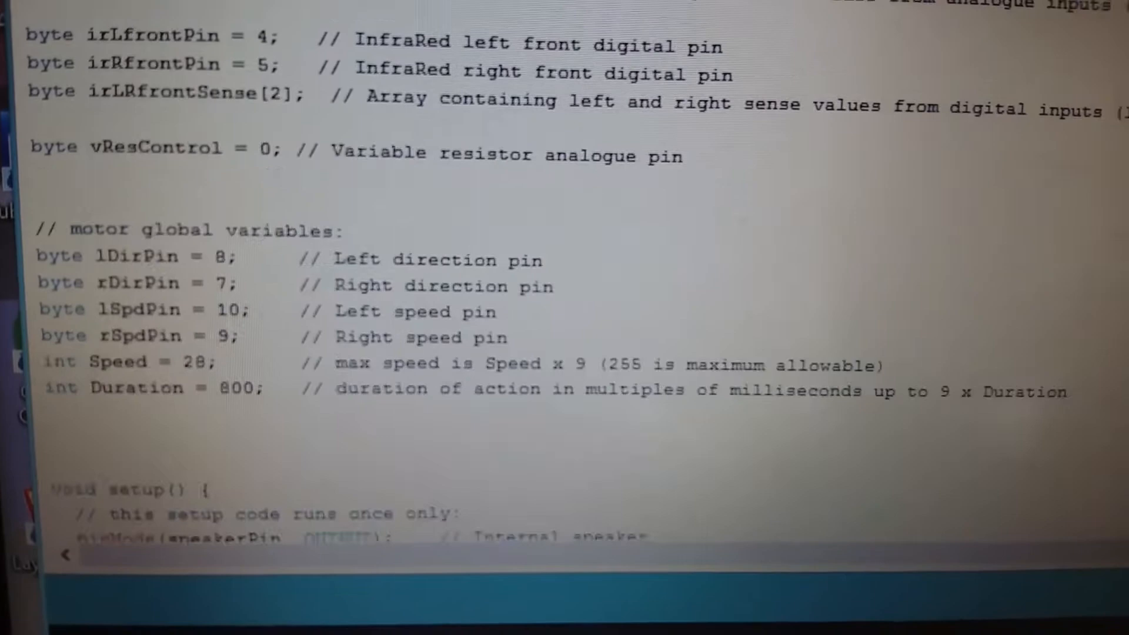
scroll(down, 3)
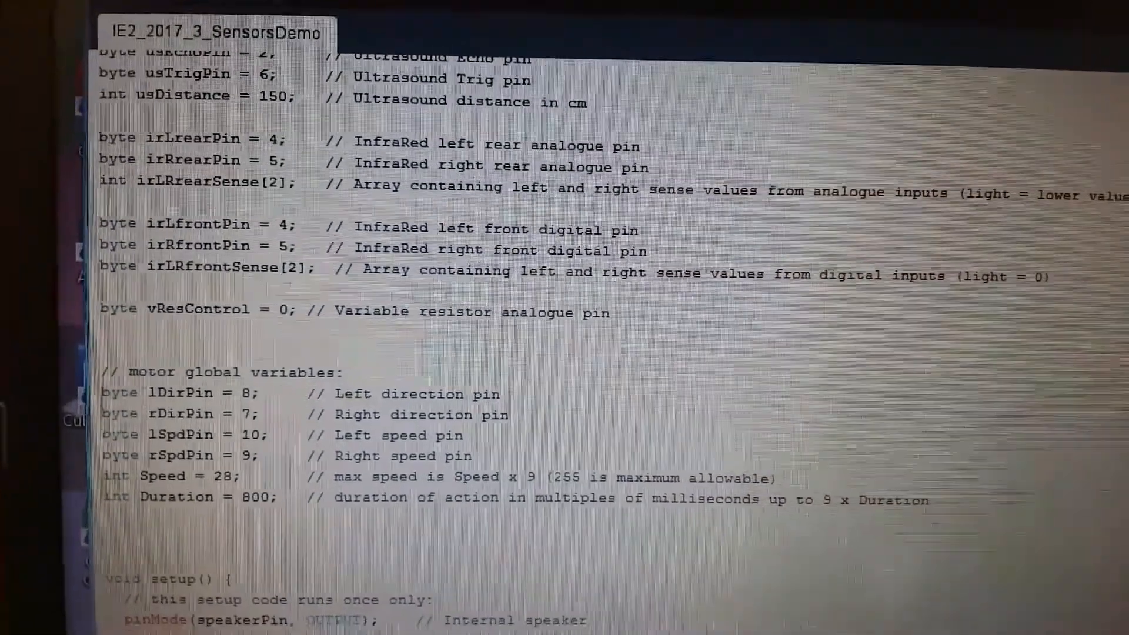
scroll(down, 3)
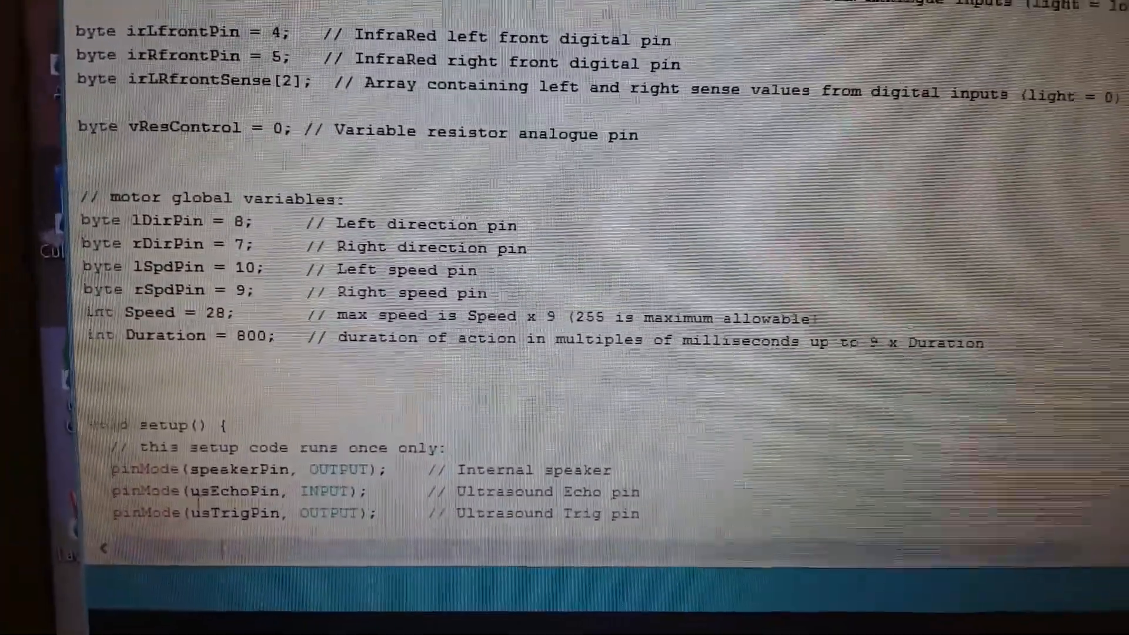
scroll(down, 3)
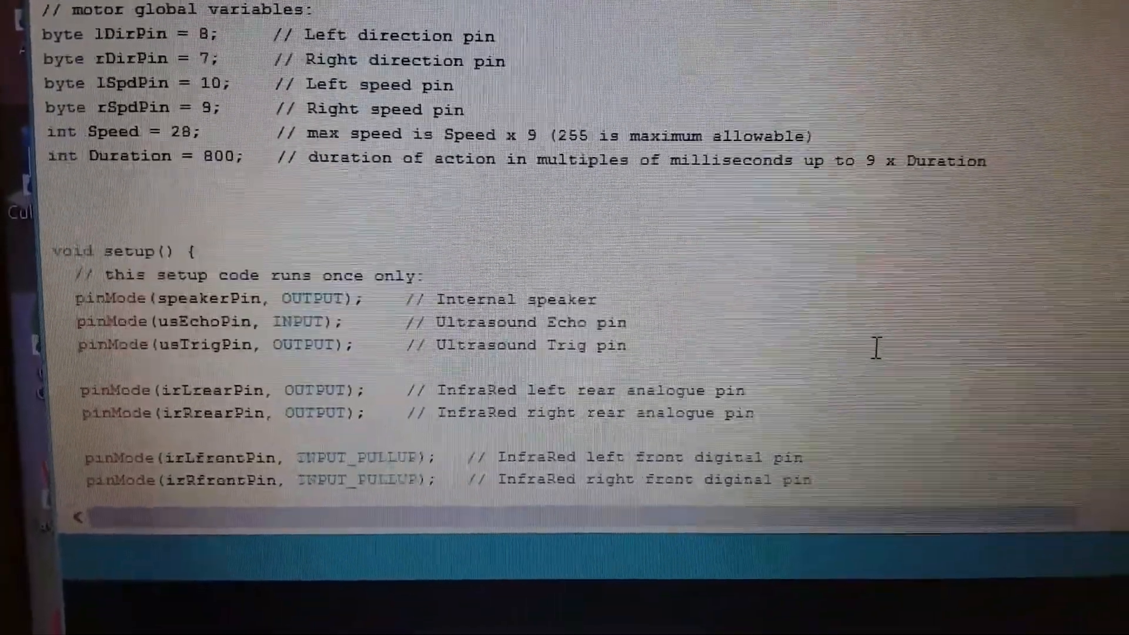
scroll(down, 3)
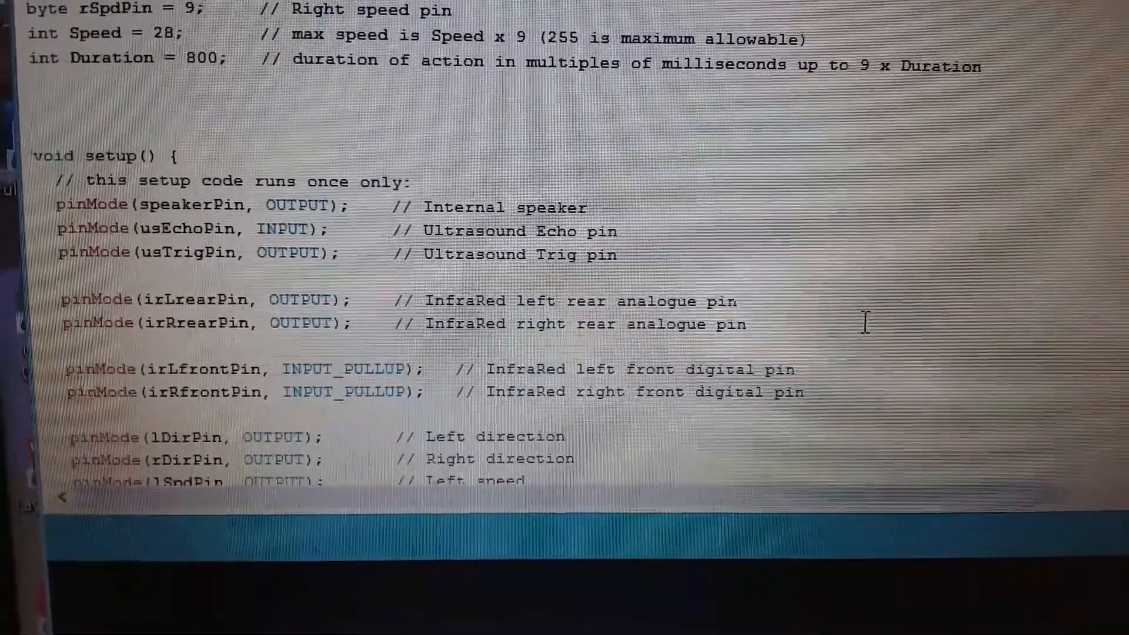
scroll(down, 3)
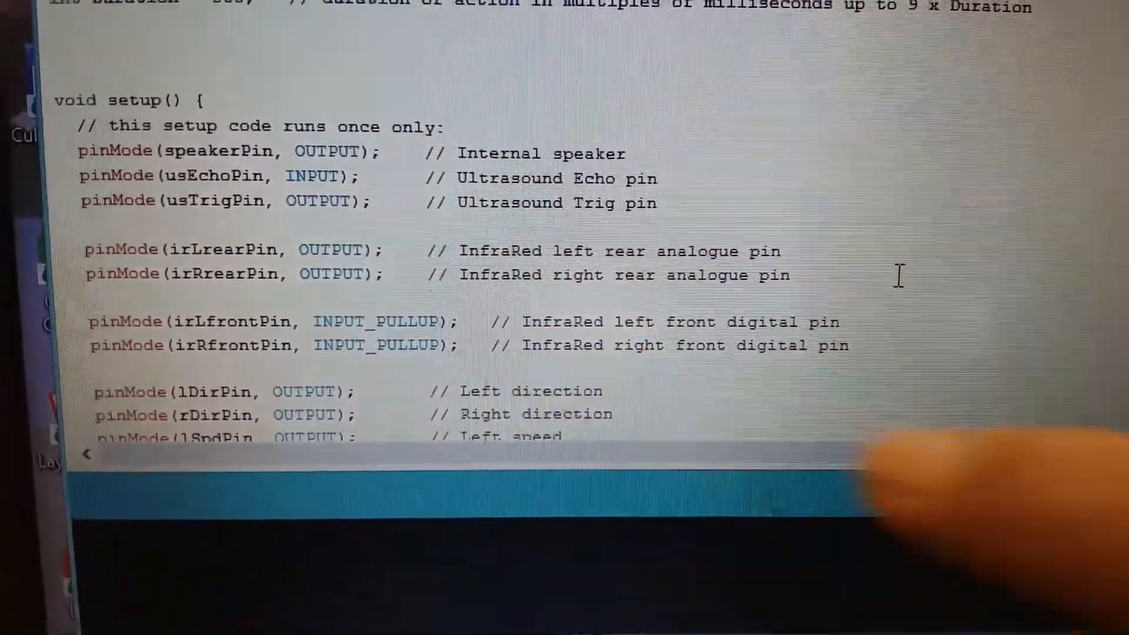
scroll(down, 3)
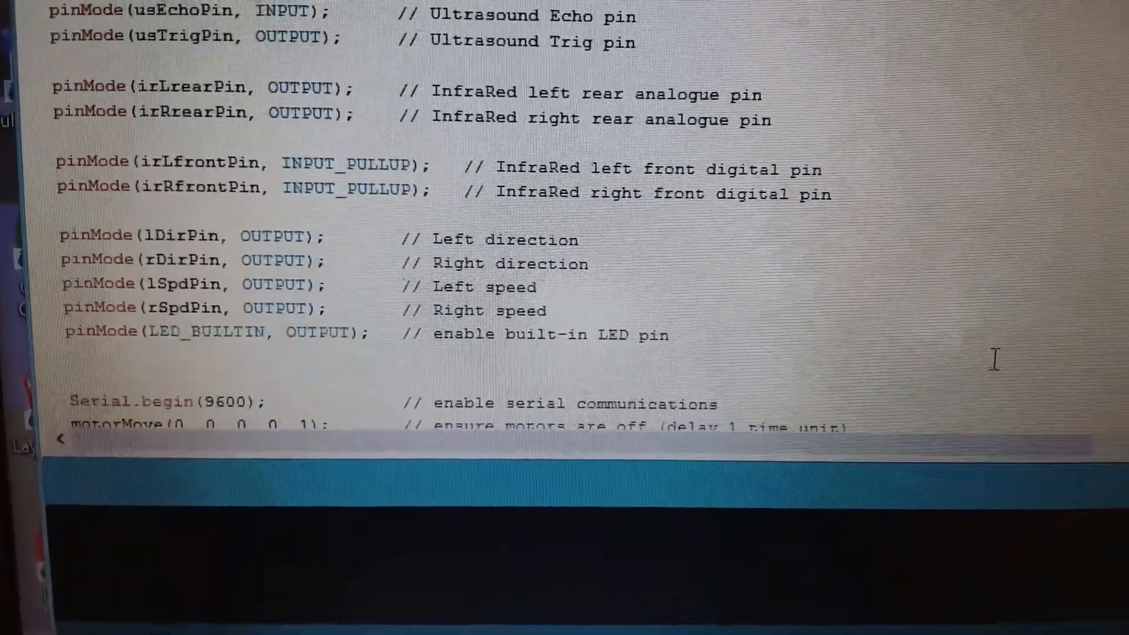
scroll(down, 3)
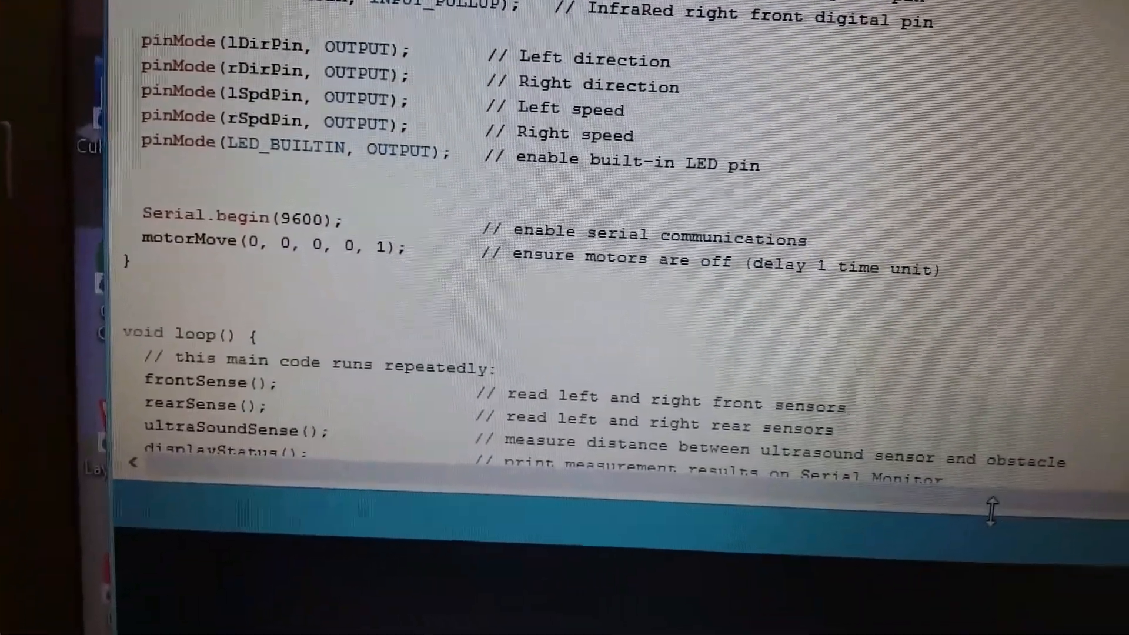
scroll(down, 3)
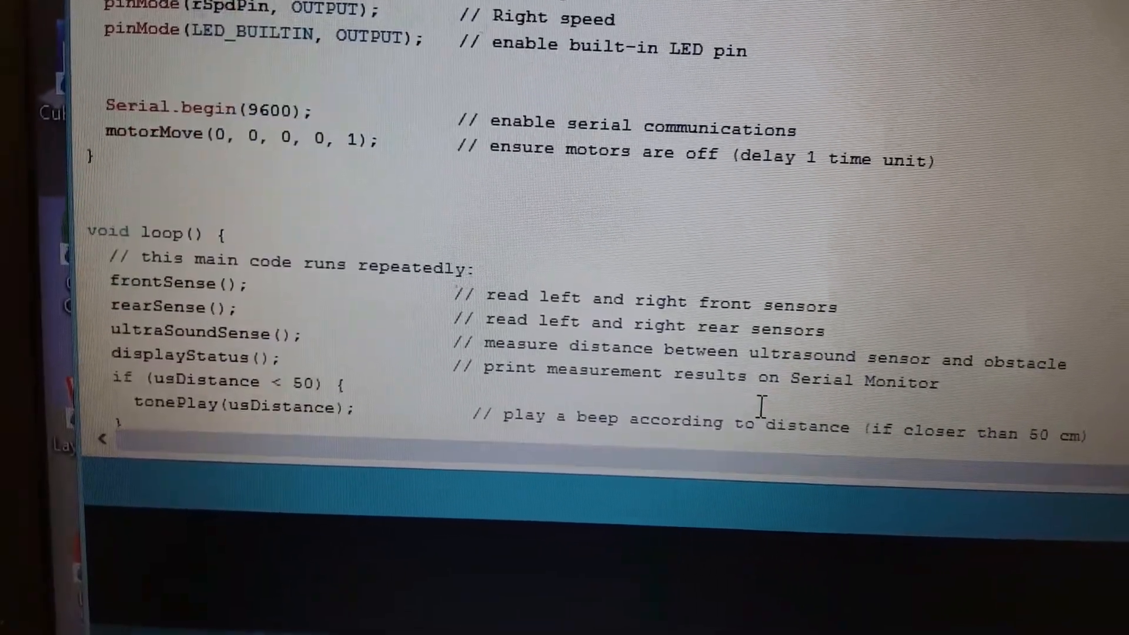
scroll(down, 3)
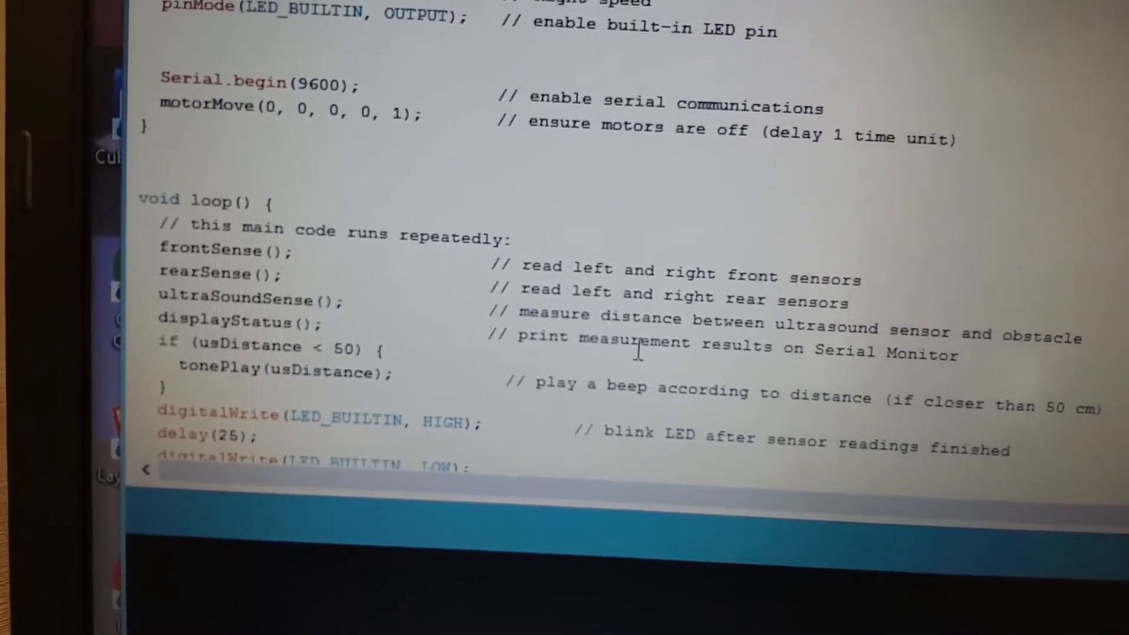
scroll(down, 3)
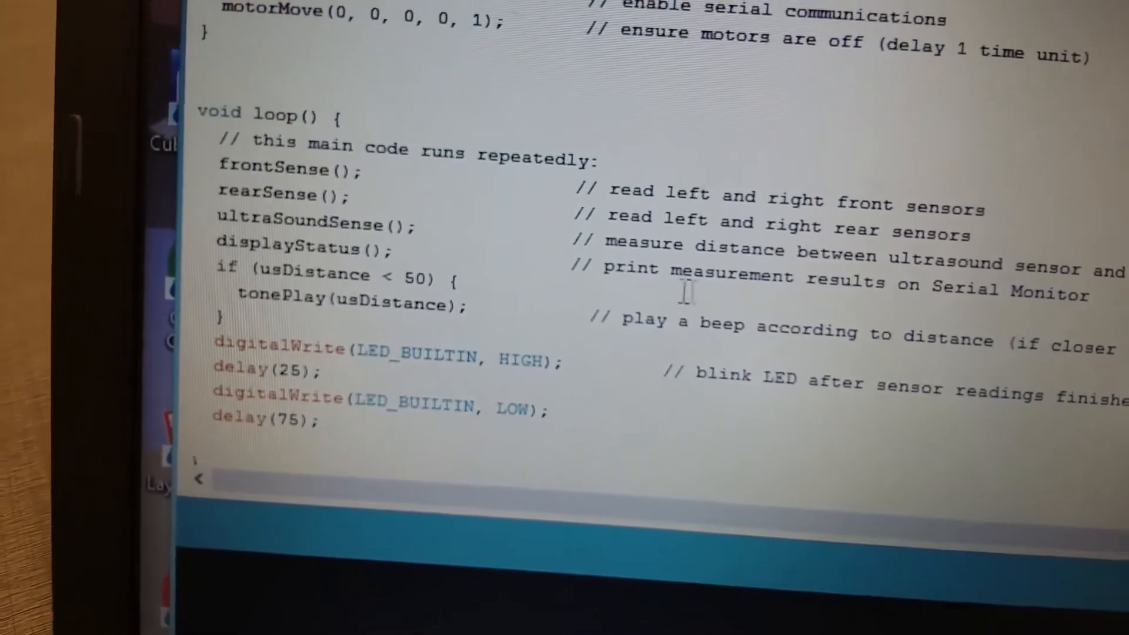
scroll(down, 3)
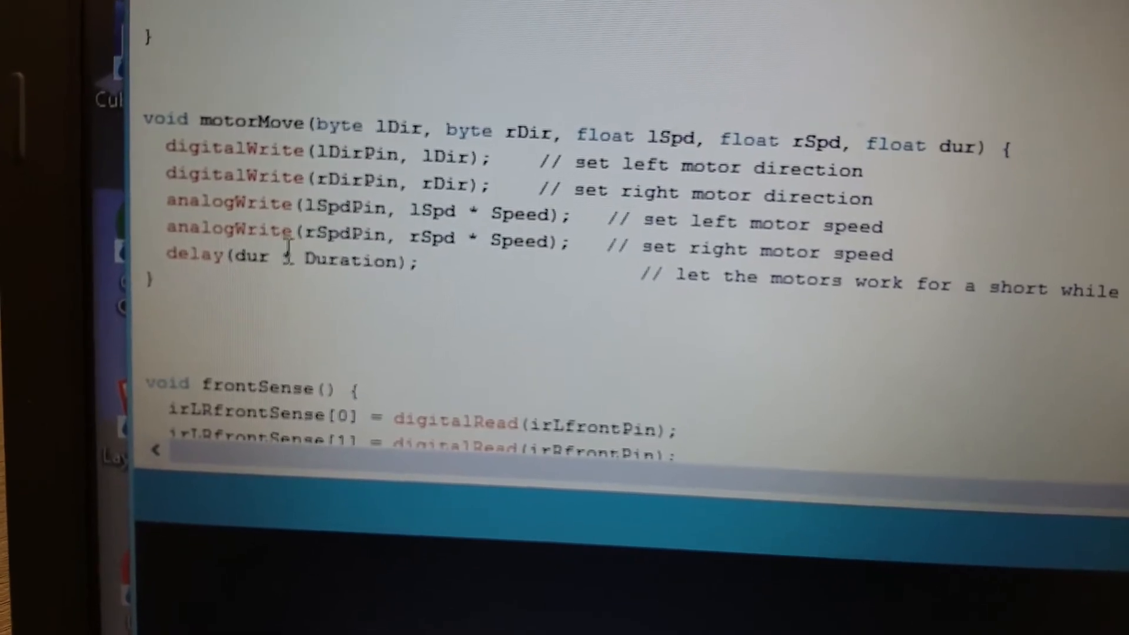
scroll(down, 3)
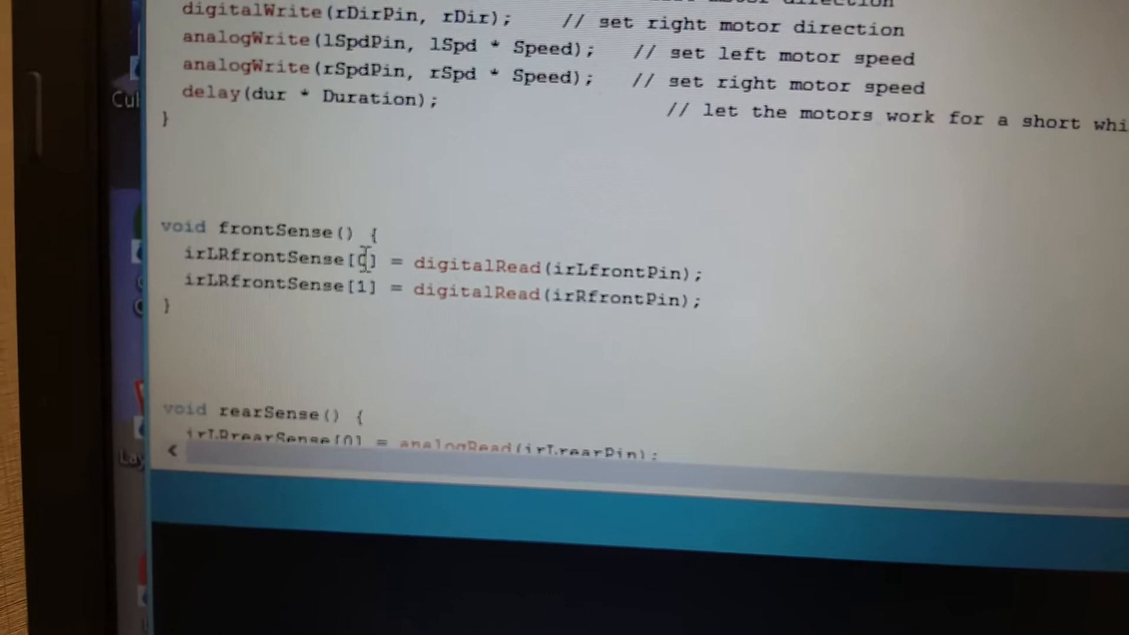
scroll(down, 3)
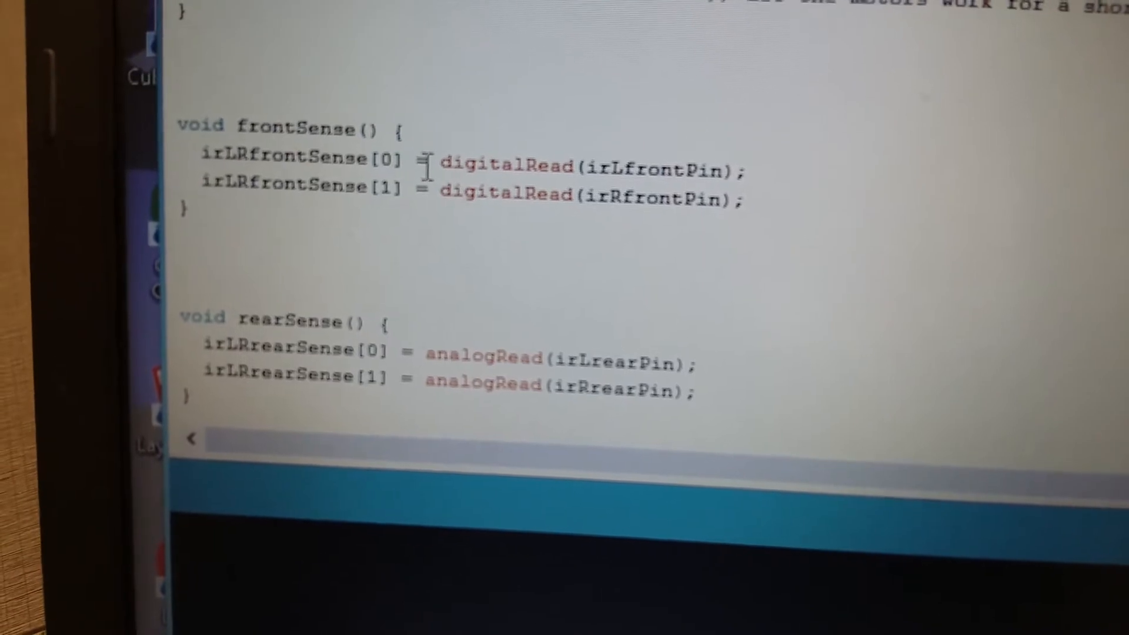
scroll(down, 3)
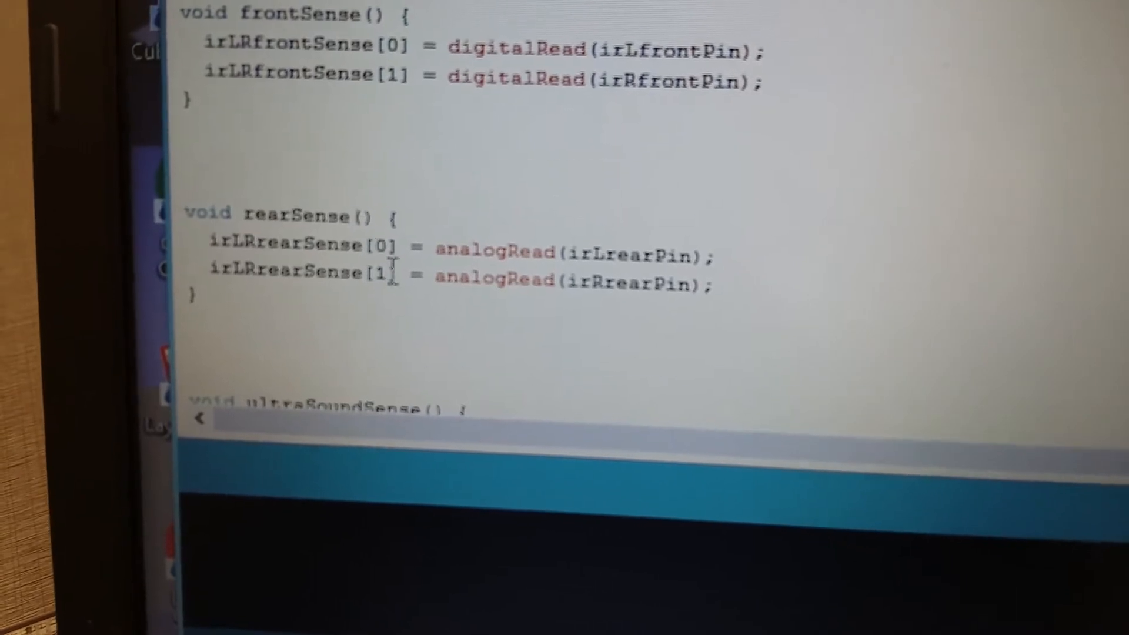
scroll(down, 3)
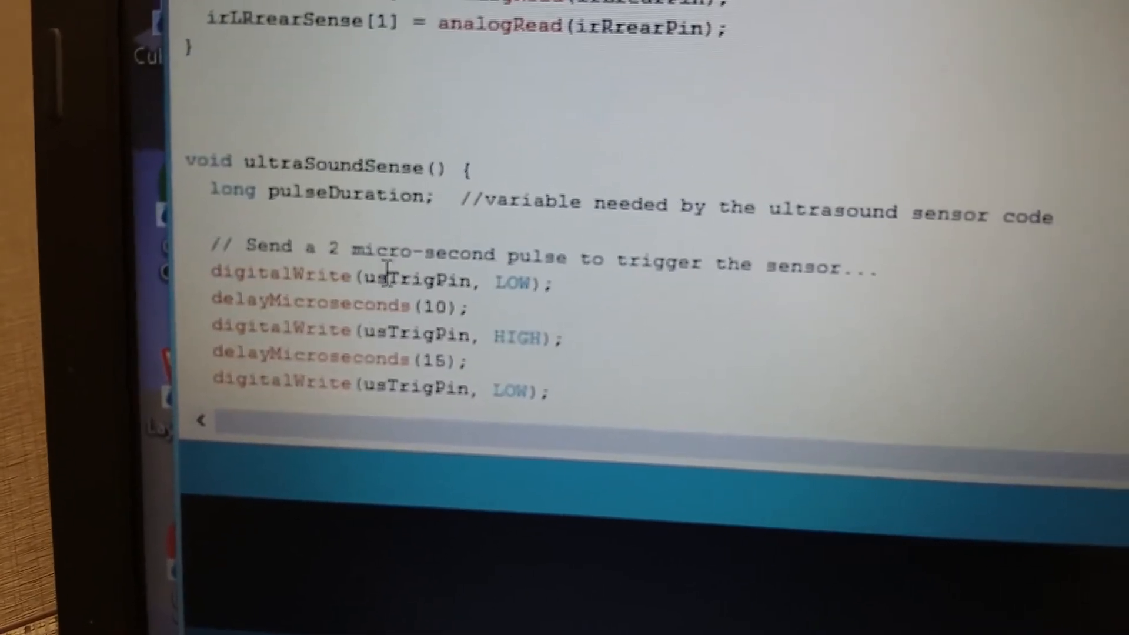
scroll(down, 3)
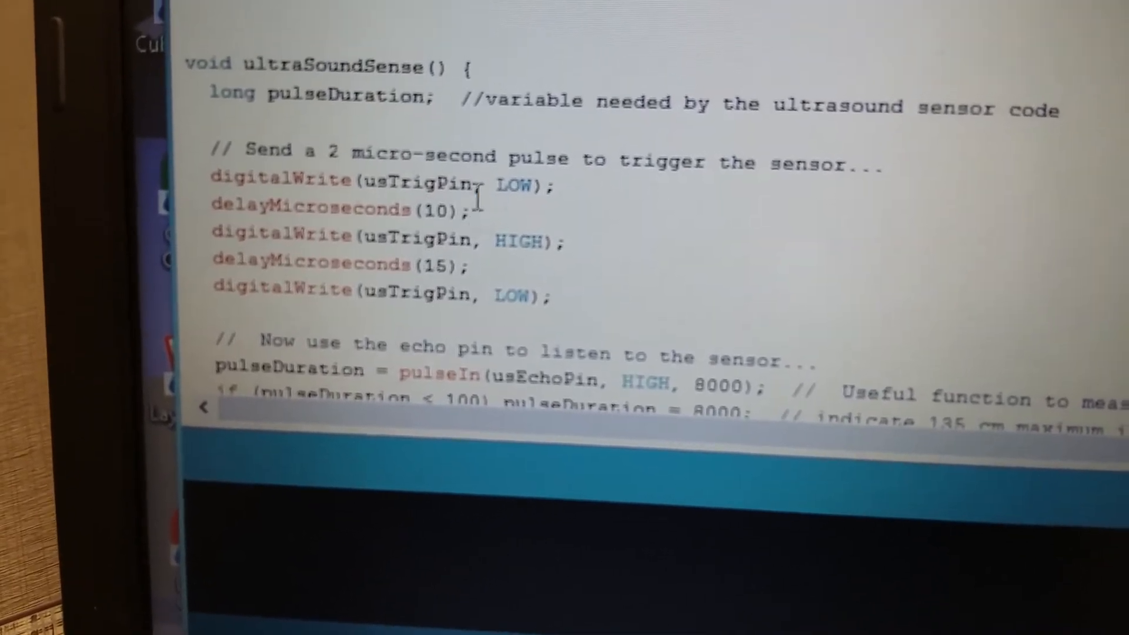
scroll(down, 3)
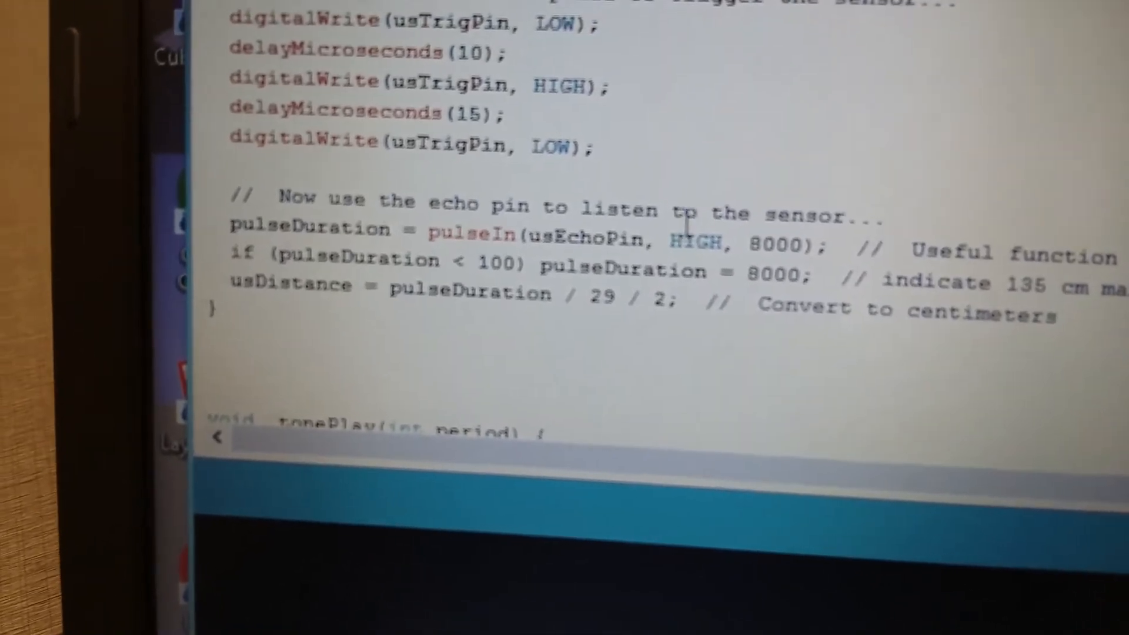
scroll(up, 3)
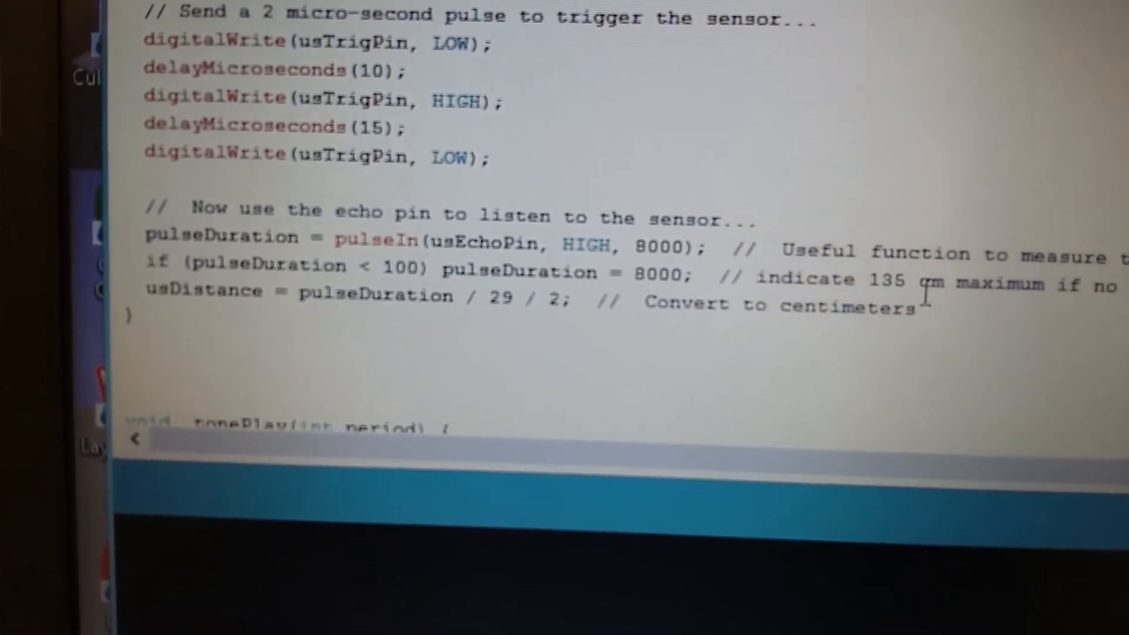
scroll(down, 3)
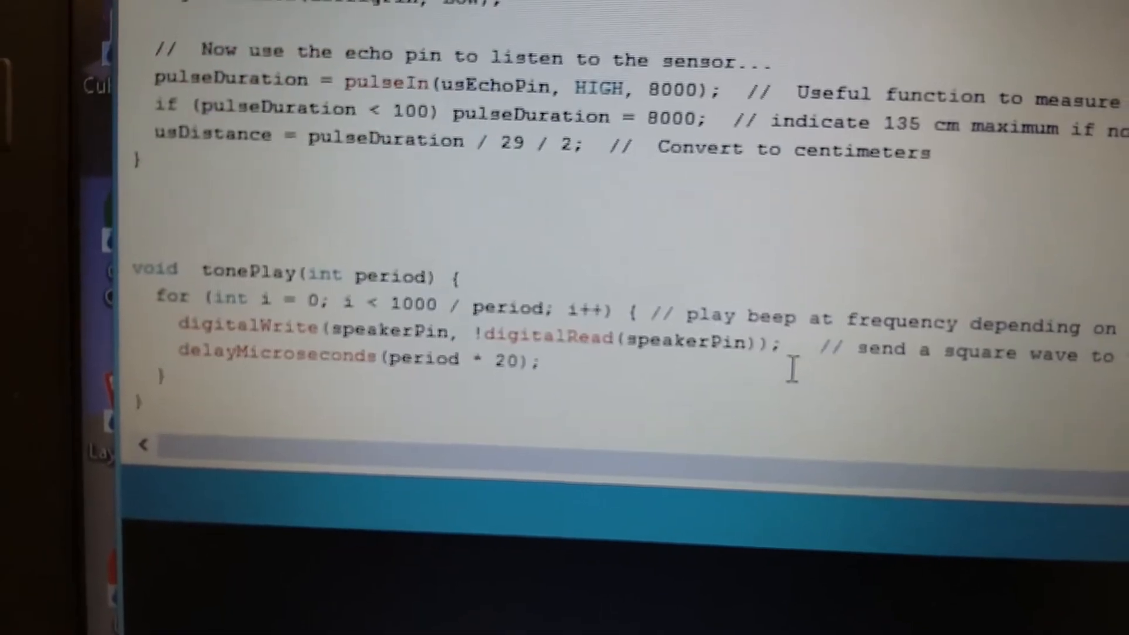
scroll(down, 3)
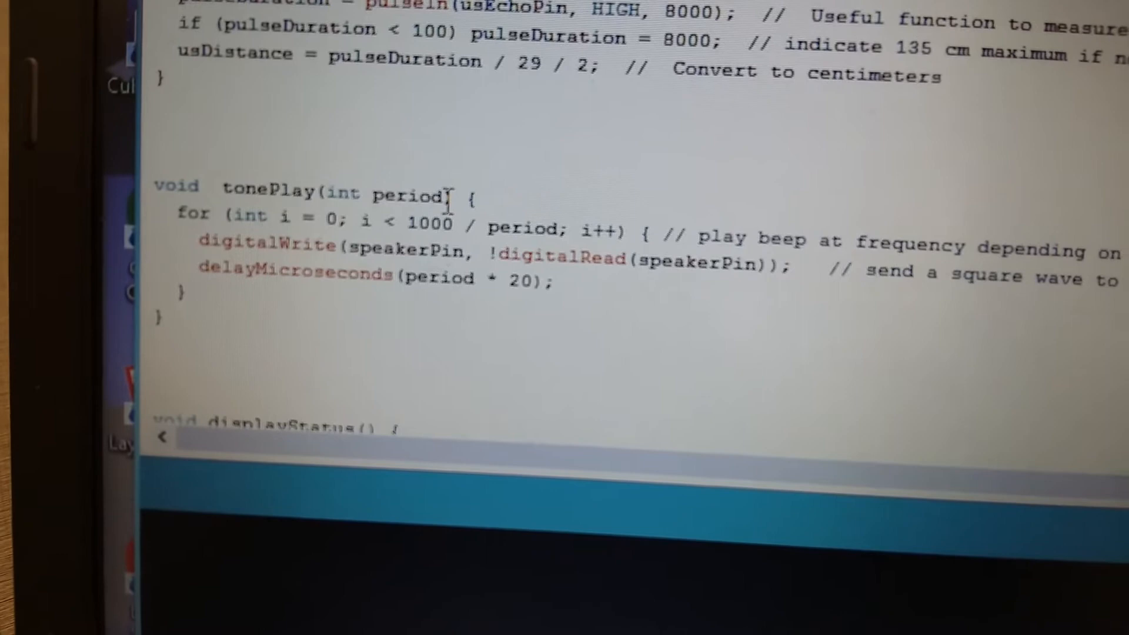
scroll(down, 3)
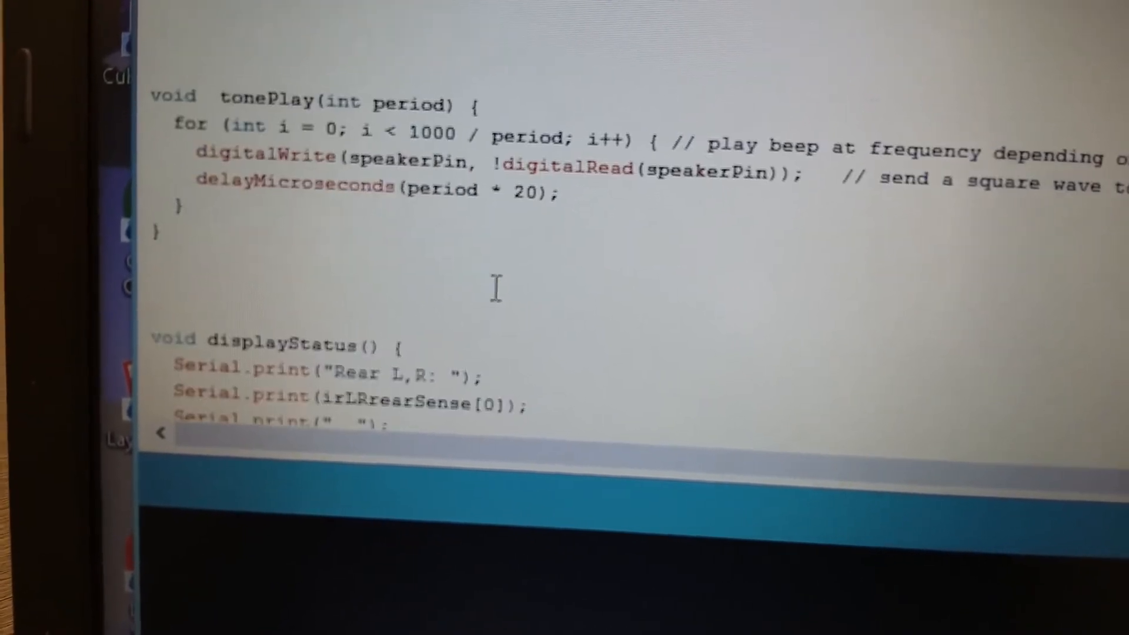
scroll(down, 3)
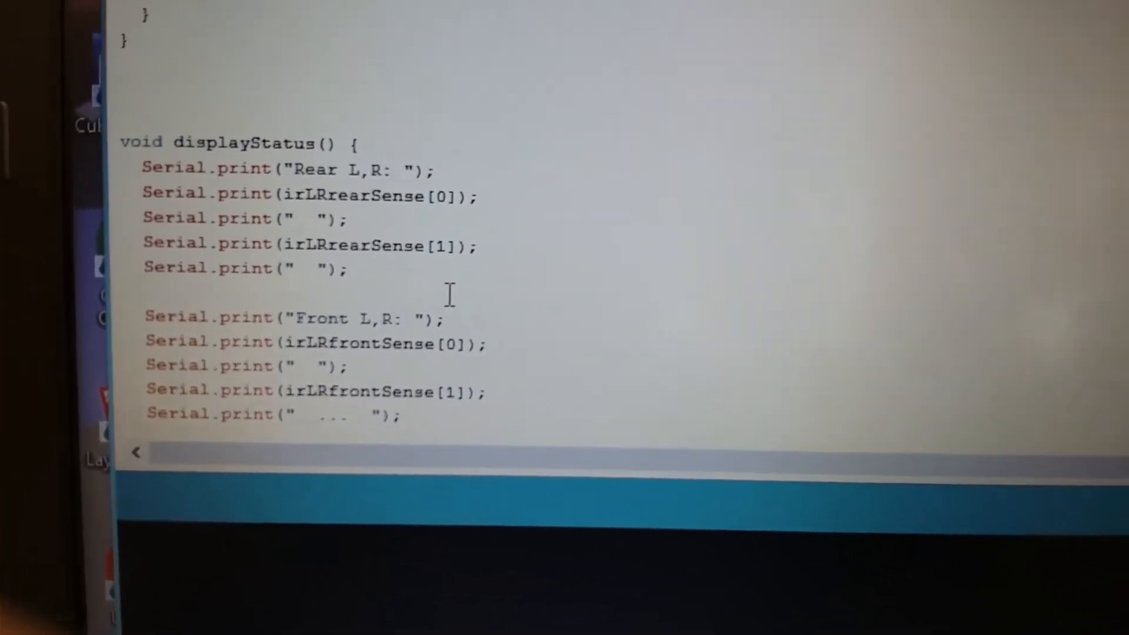
scroll(up, 3)
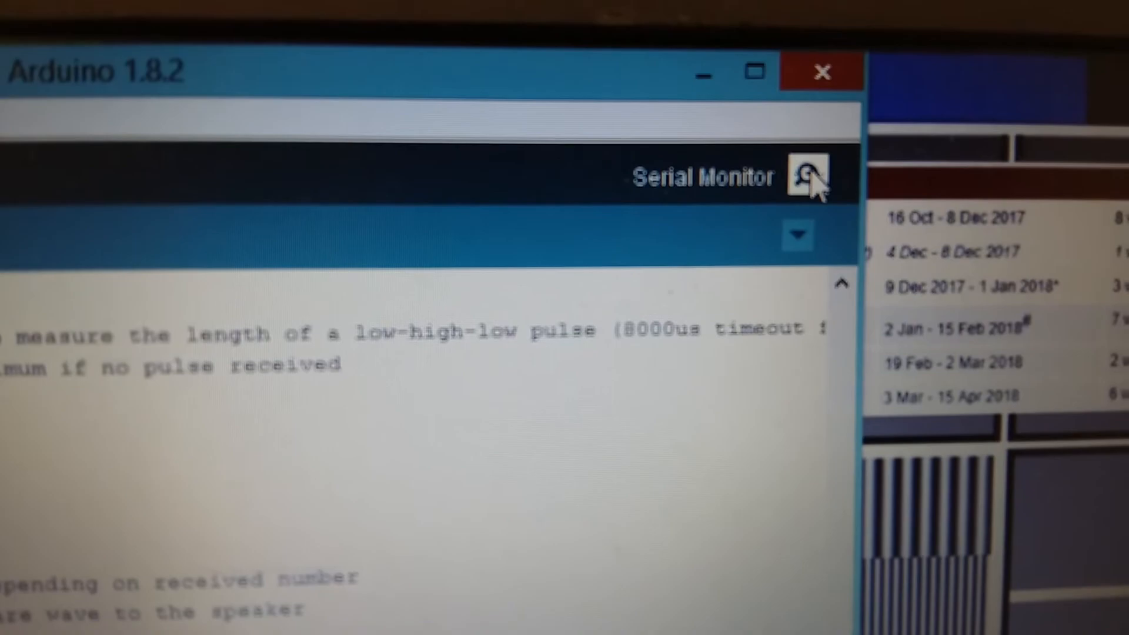
Bring up the Serial Monitor showing front IR switching 0 to 1 and 137 cm ultrasound distance.
click(808, 175)
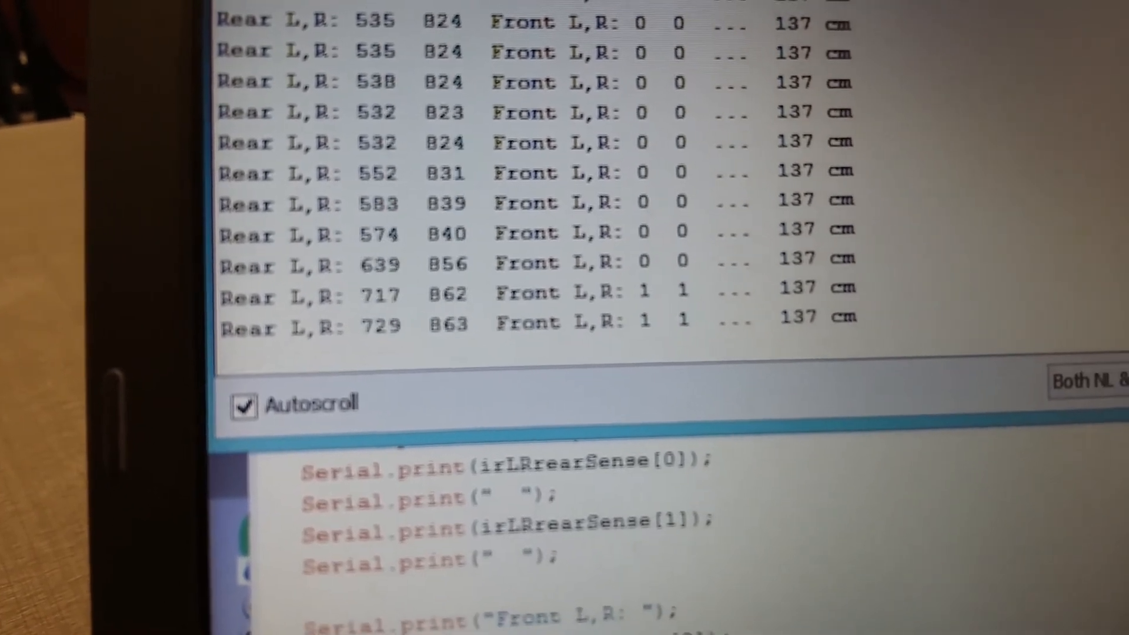
scroll(down, 3)
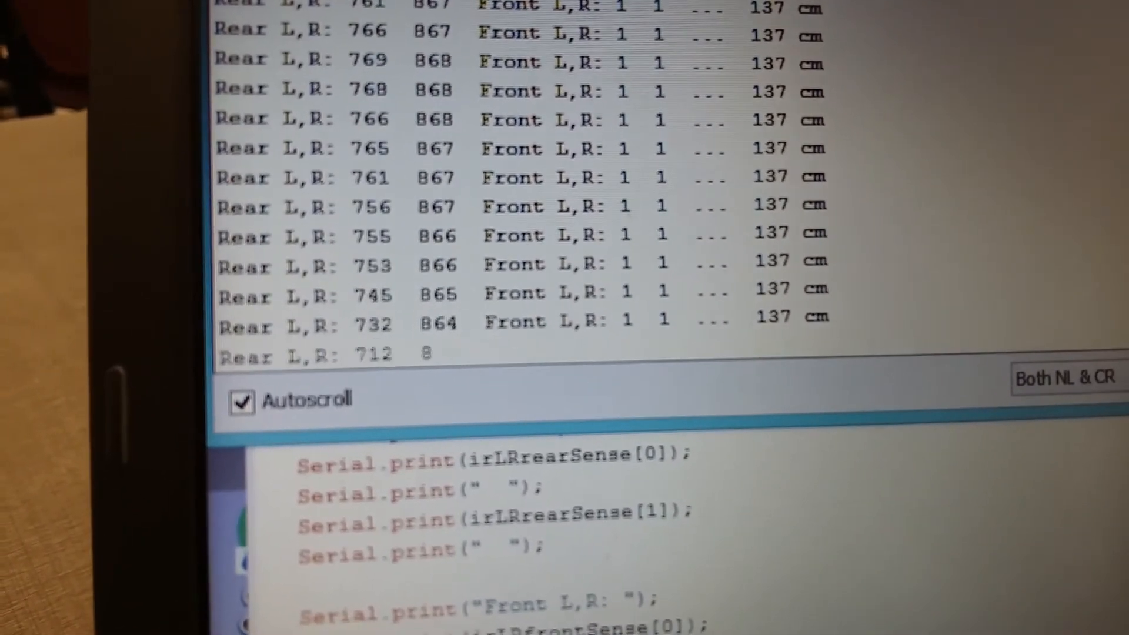